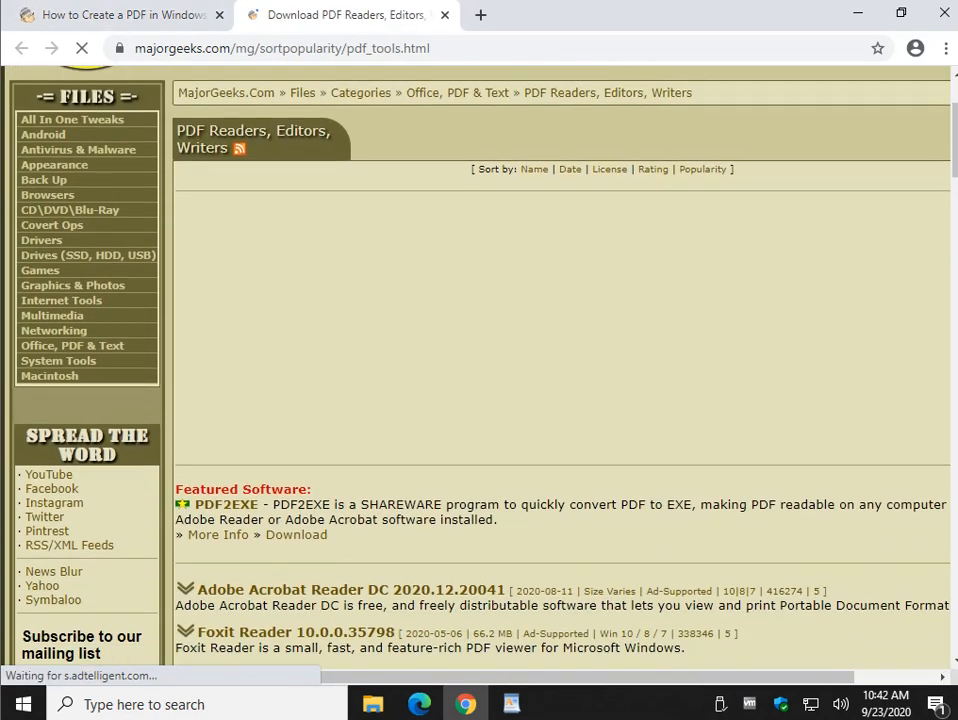
- Scroll through the PDF tools page, then close it to reveal the formatted WordPad document
scroll("down", 3)
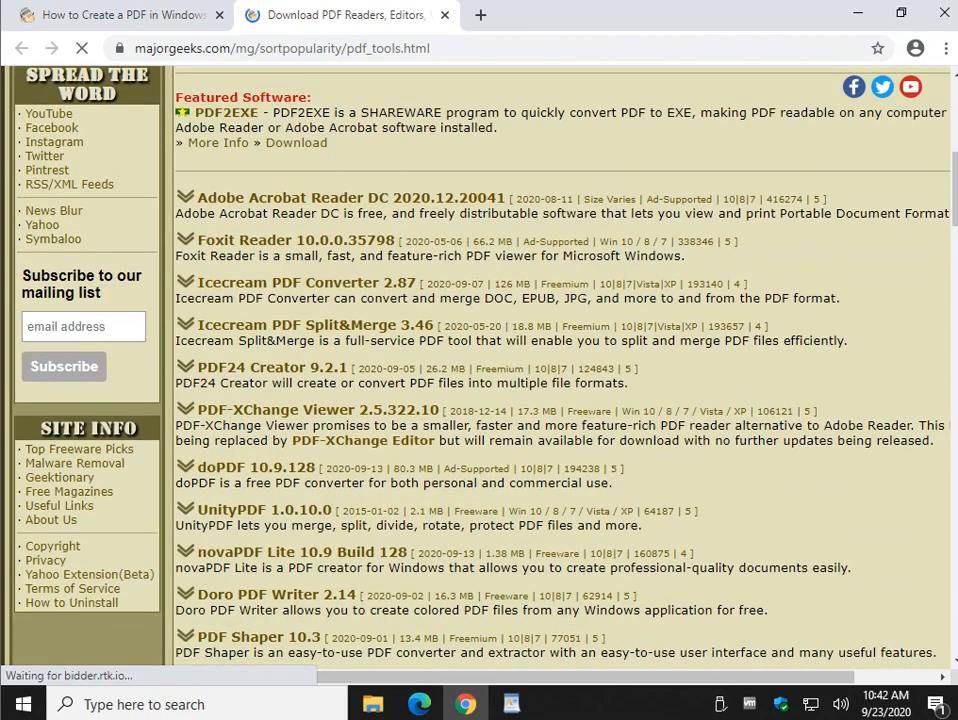
scroll("down", 3)
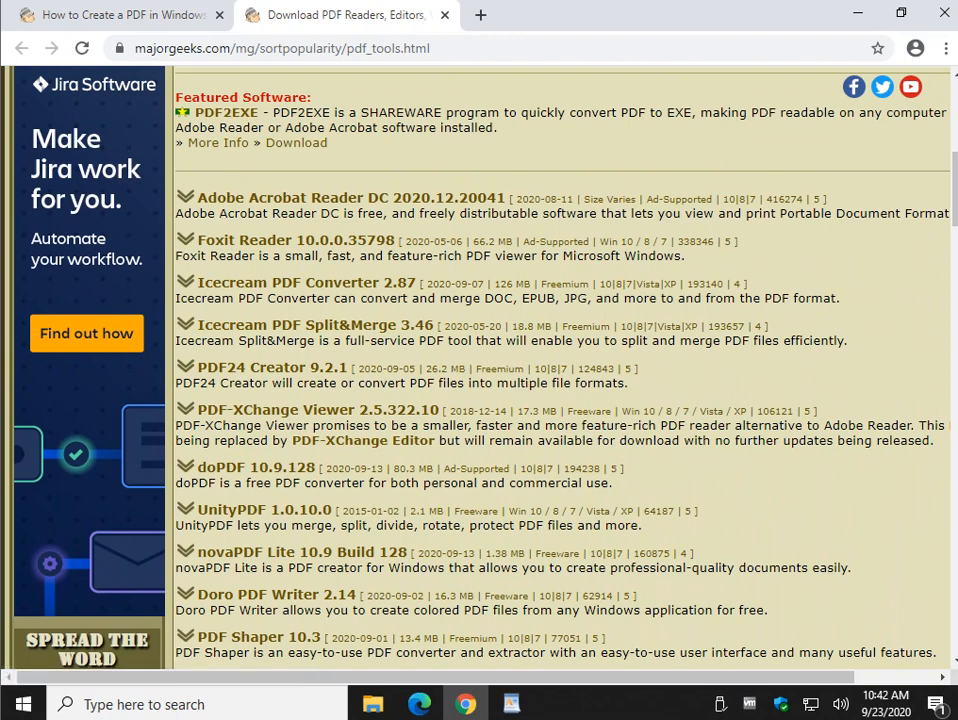
scroll("down", 3)
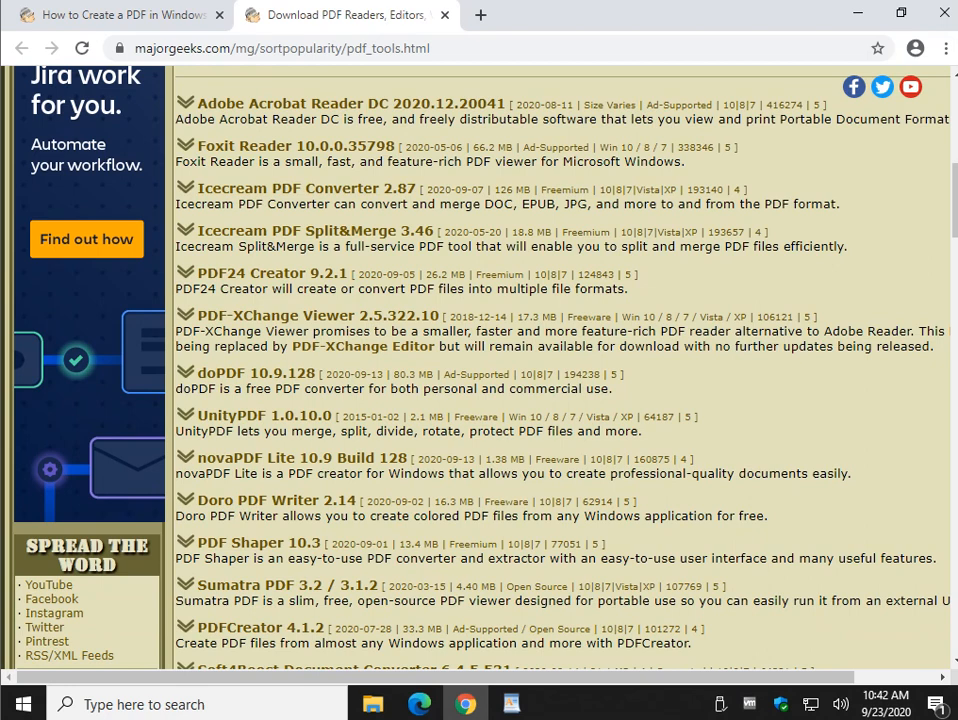
scroll("down", 3)
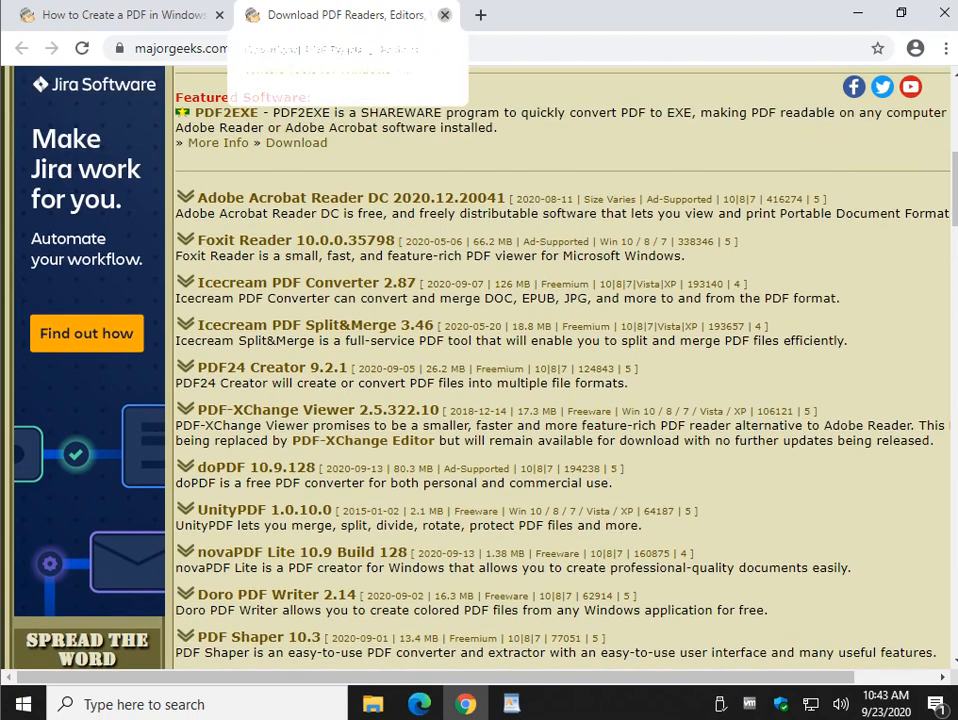
left_click(444, 14)
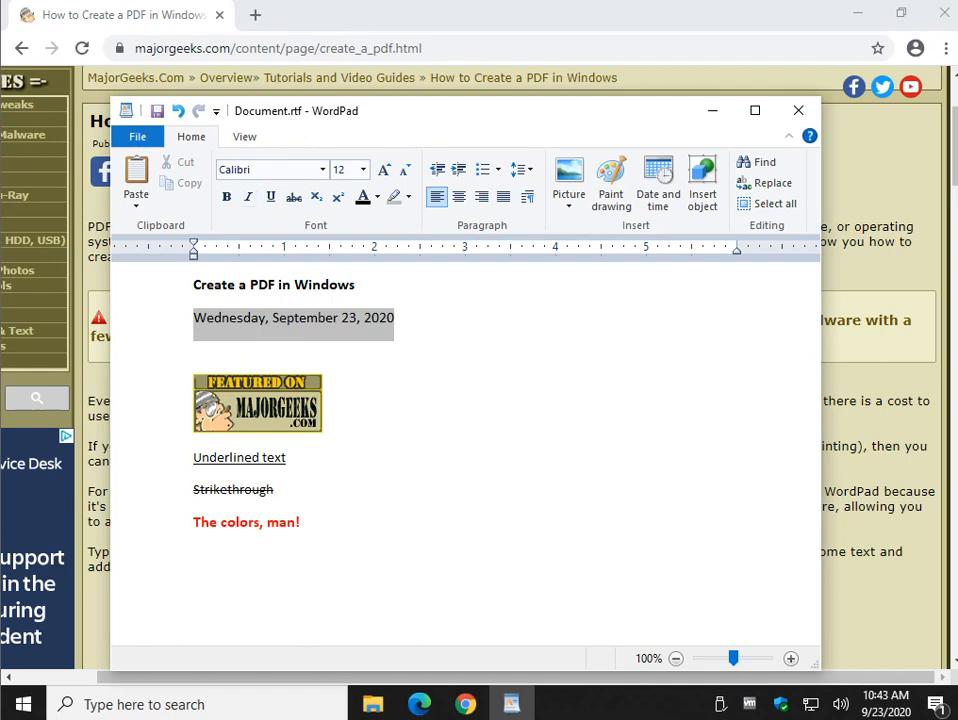
- Open WordPad's full Print dialog with Microsoft Print to PDF as the printer
left_click(137, 136)
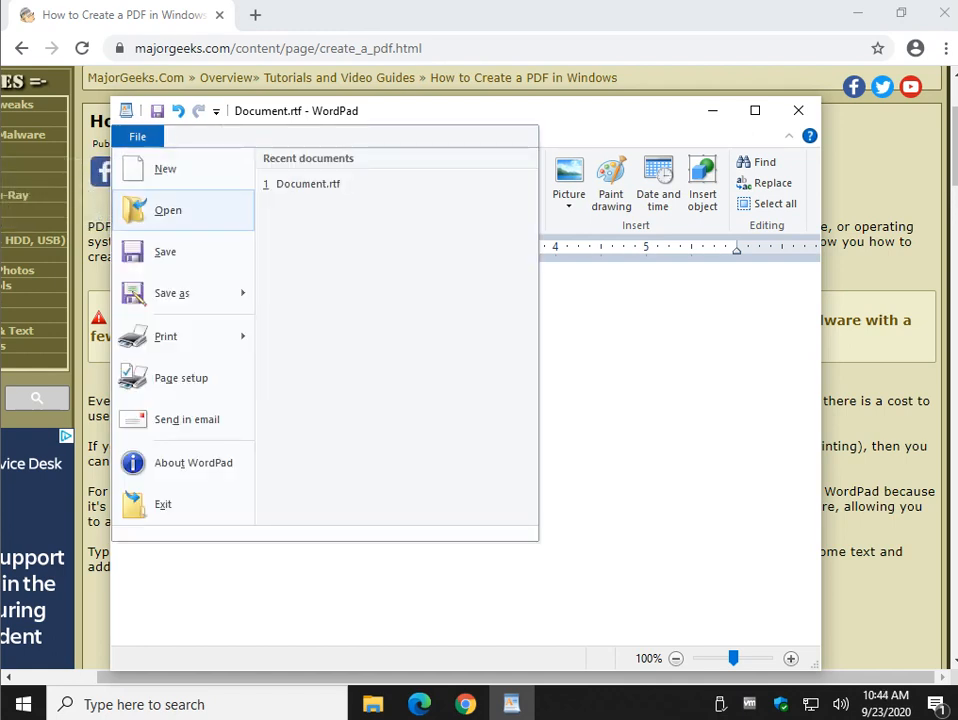
left_click(166, 336)
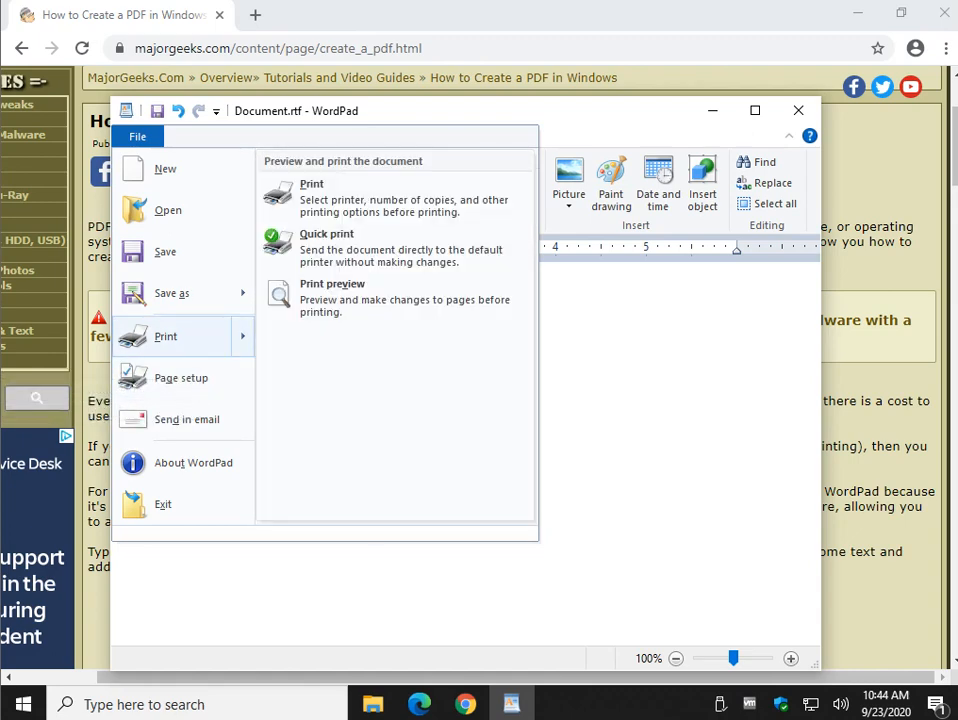
left_click(311, 183)
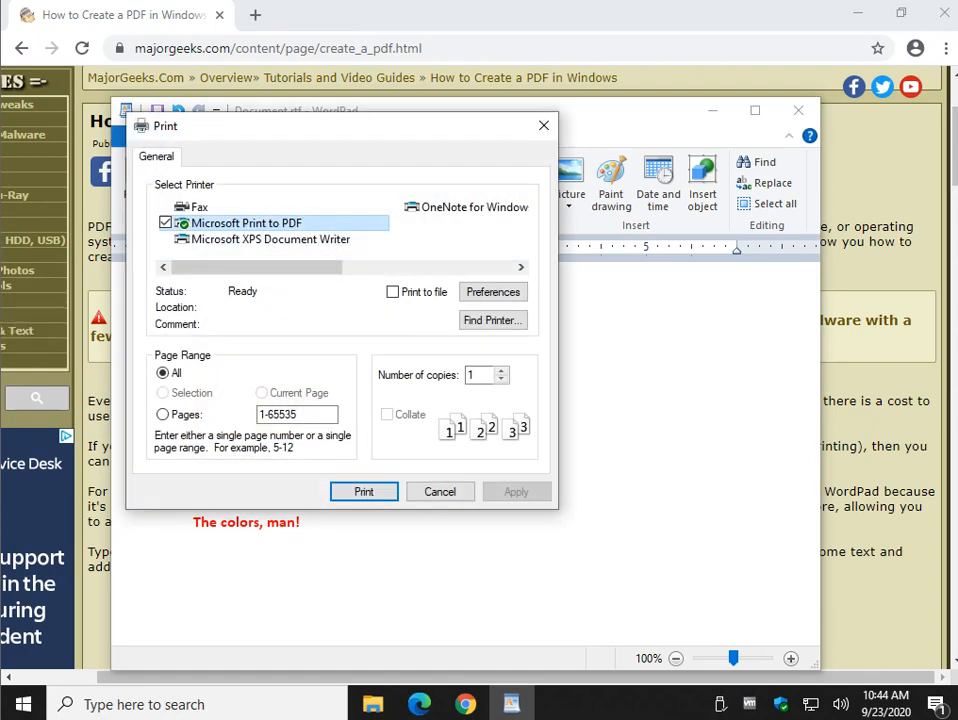
mouse_move(247, 223)
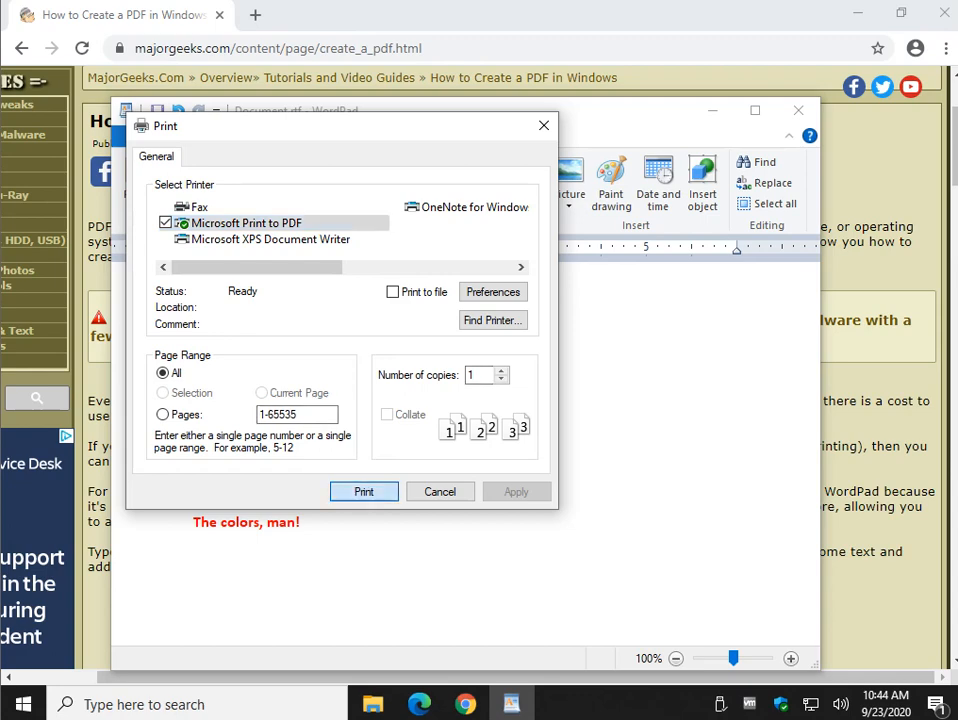
- Print to PDF and save it as 'create a pdf in windows' in Documents
left_click(363, 491)
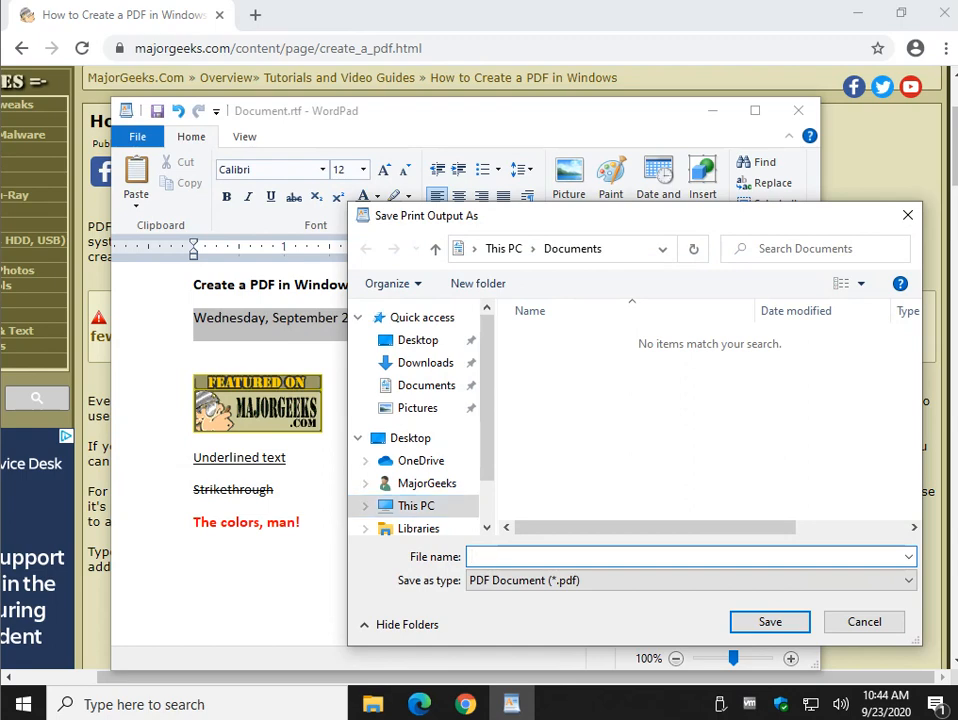
type("create")
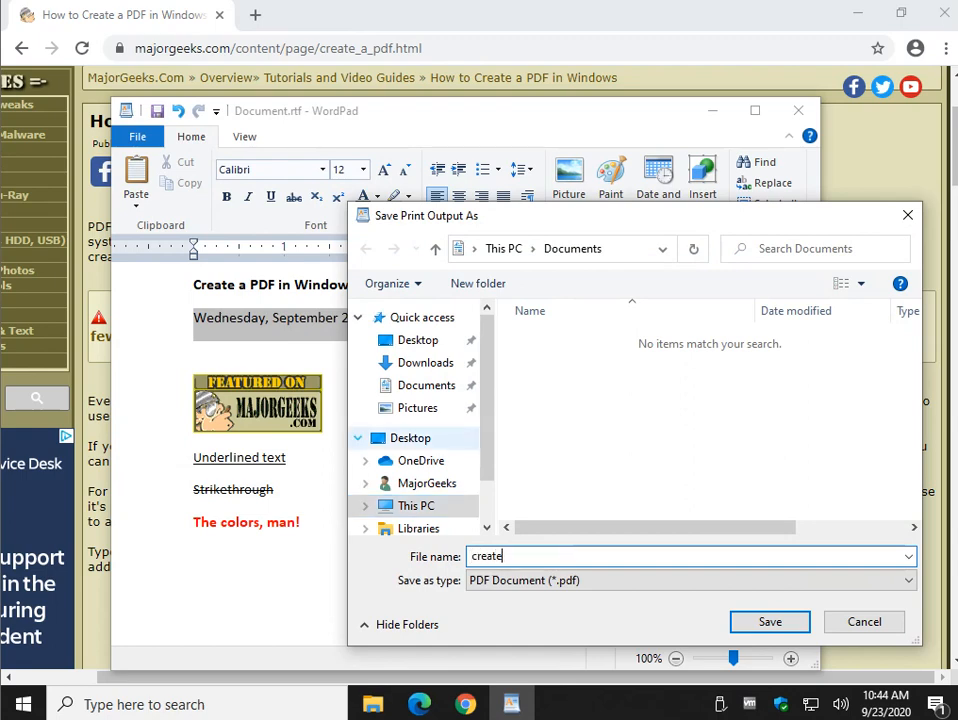
type("a pdf")
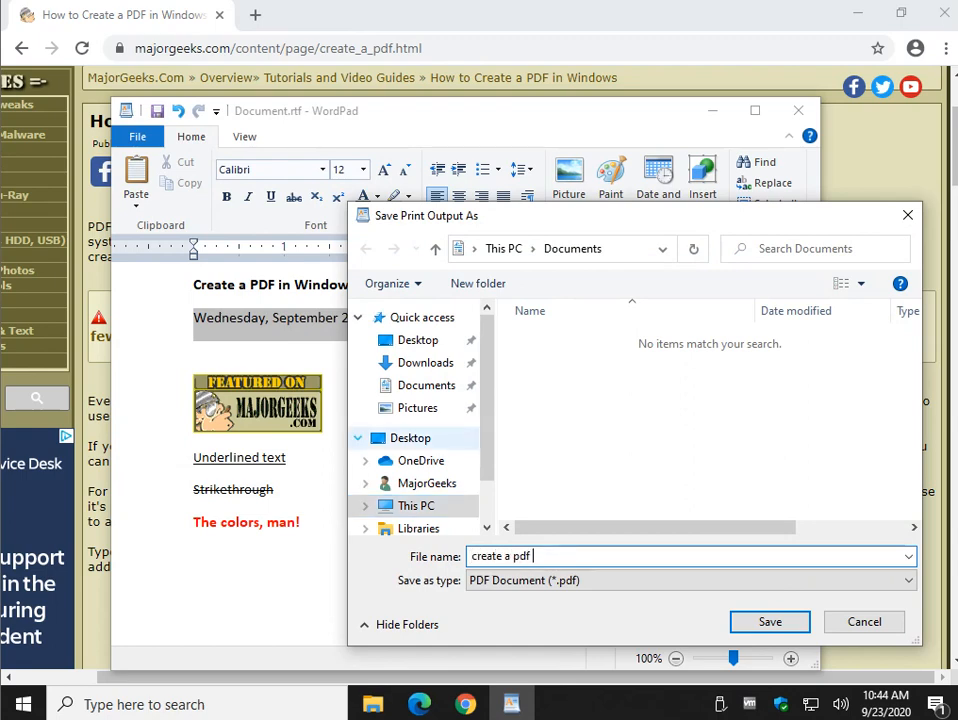
type("in wind")
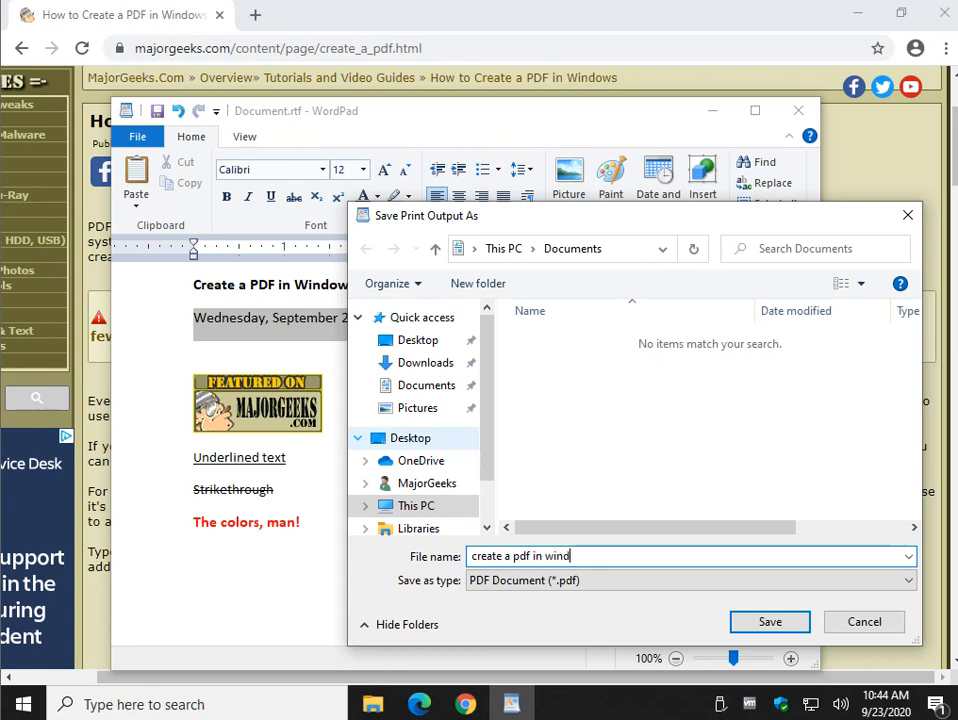
type("ows")
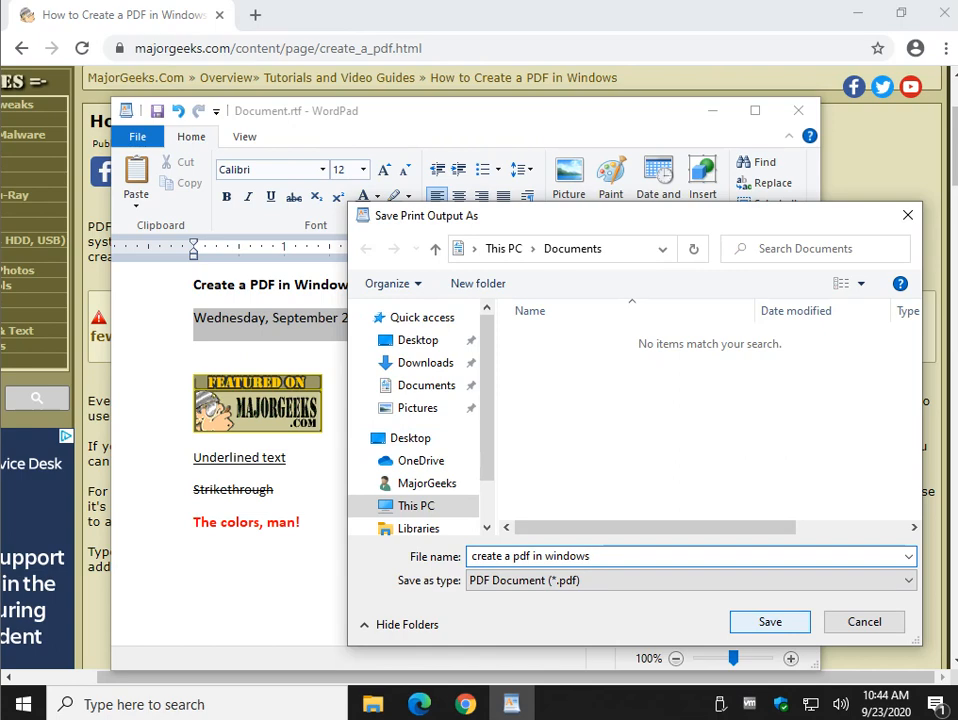
left_click(863, 621)
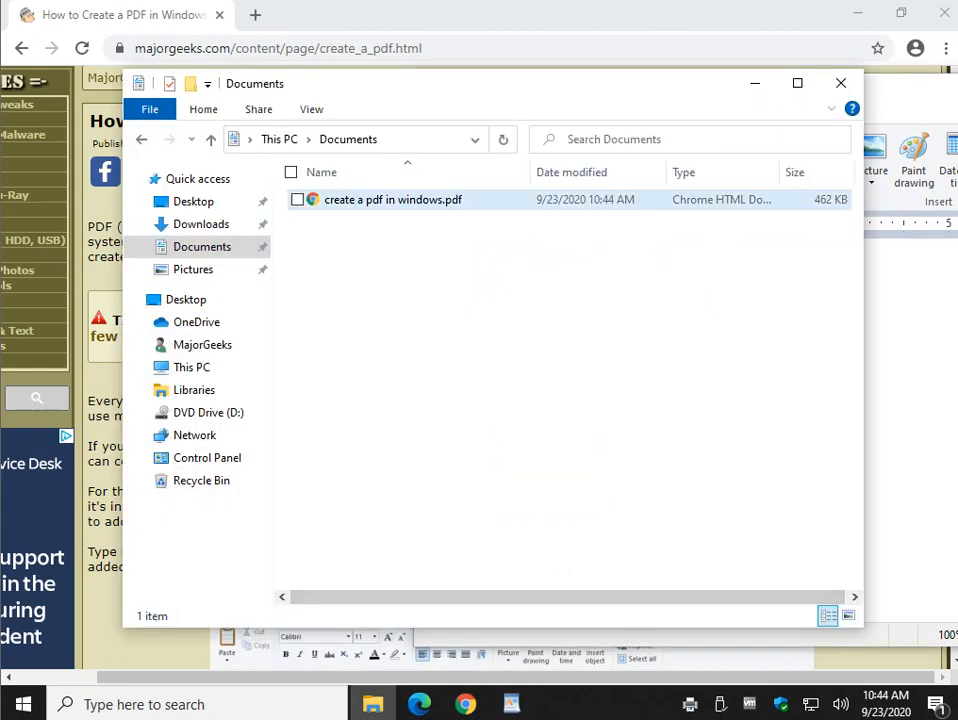
- Open 'create a pdf in windows.pdf' from the Documents folder
double_click(392, 199)
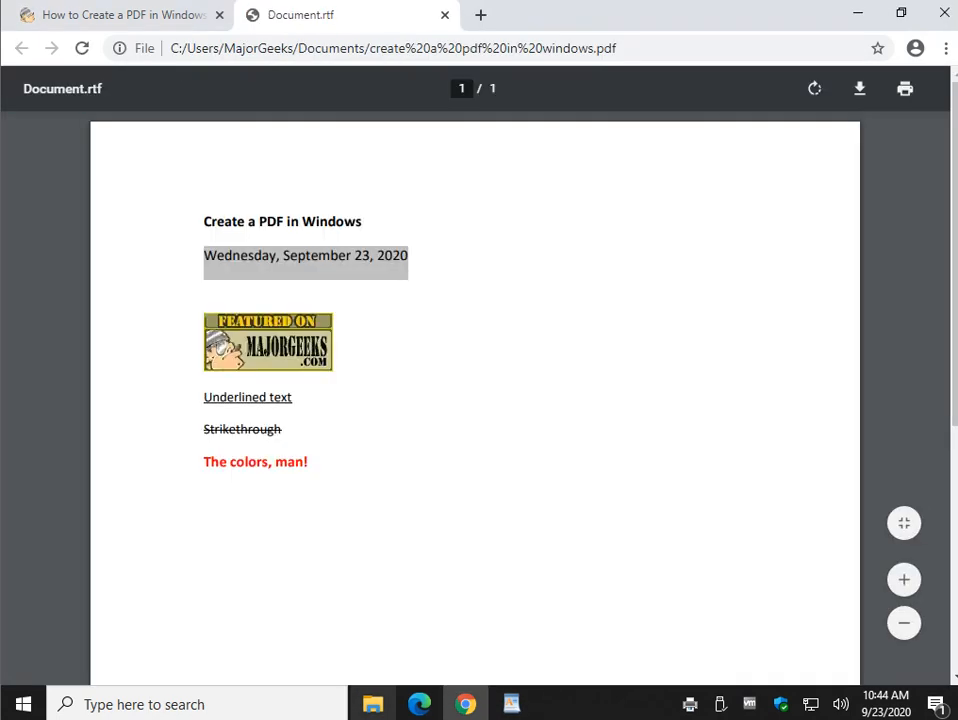
- Bring the WordPad original forward to compare with the PDF, then close WordPad
left_click(511, 704)
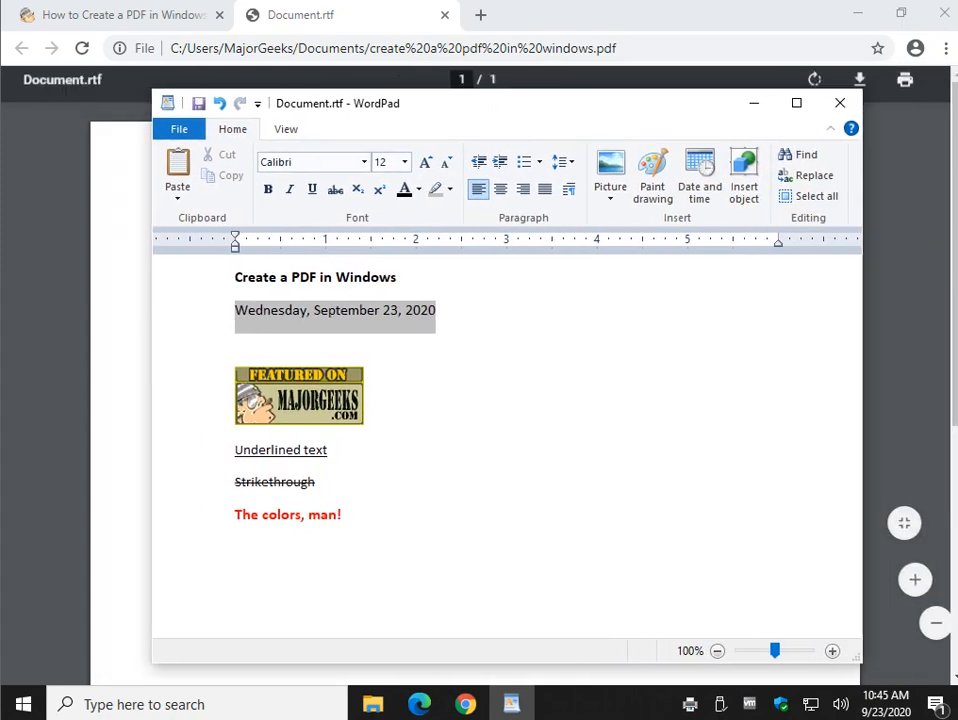
left_click(839, 103)
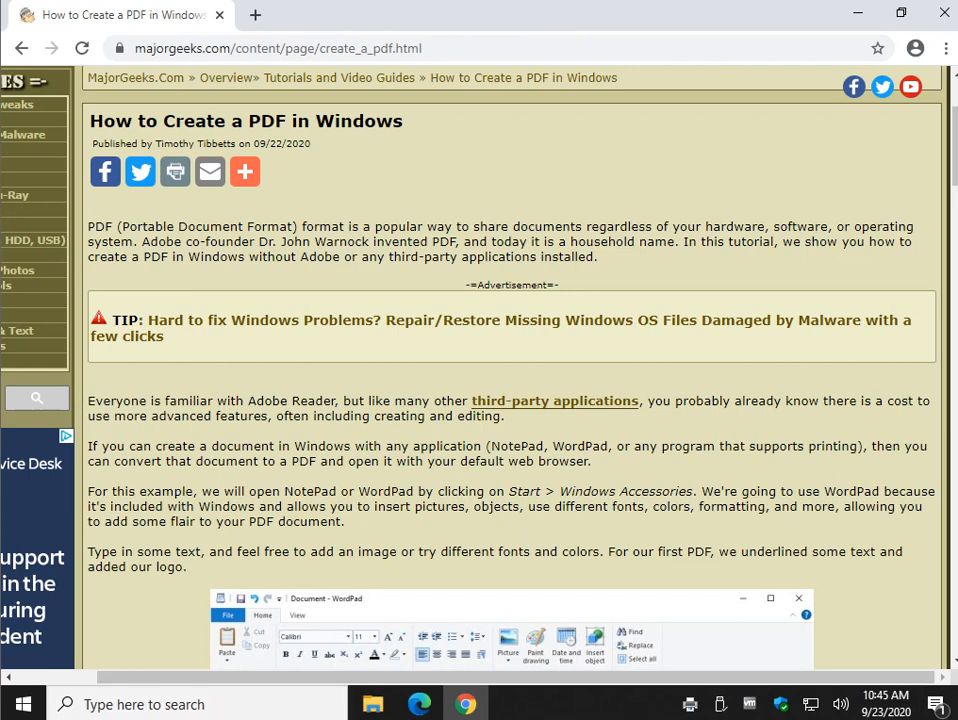
scroll("down", 3)
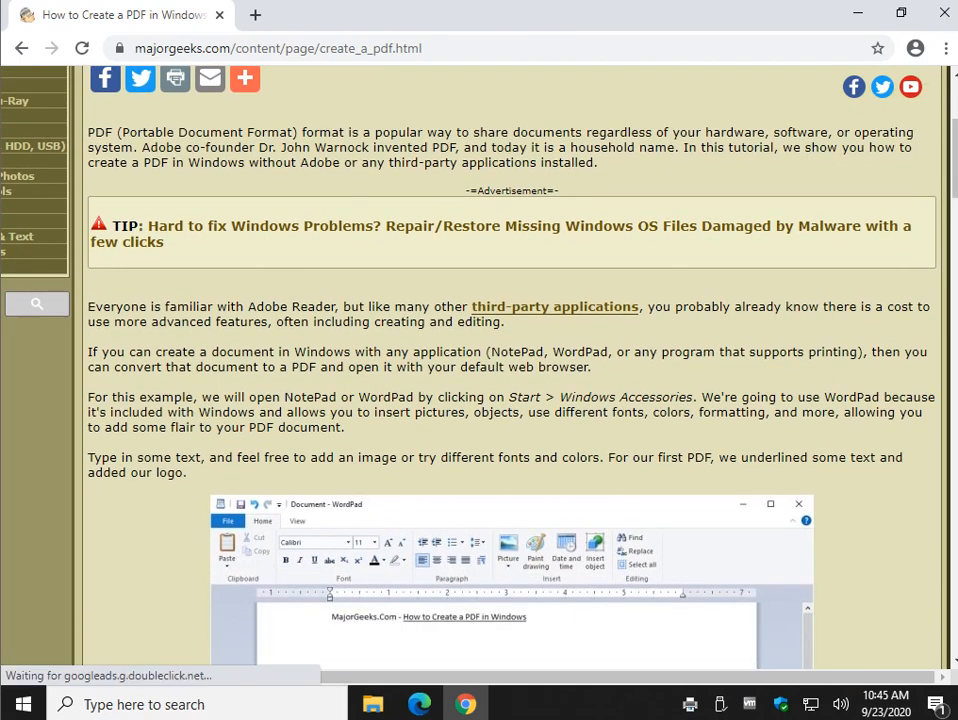
scroll("down", 3)
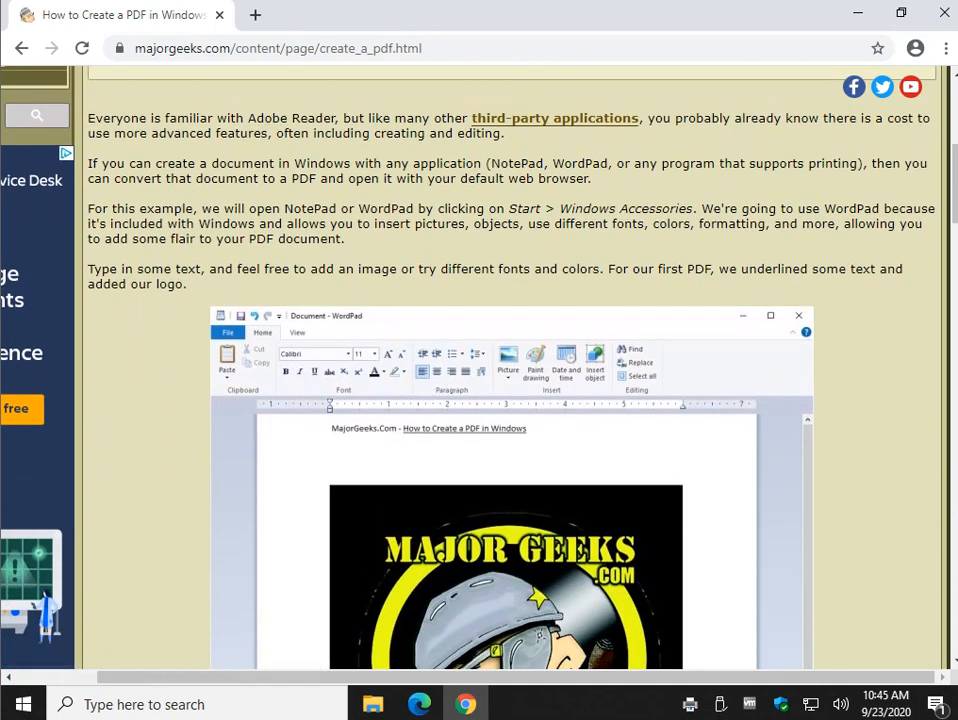
scroll("down", 3)
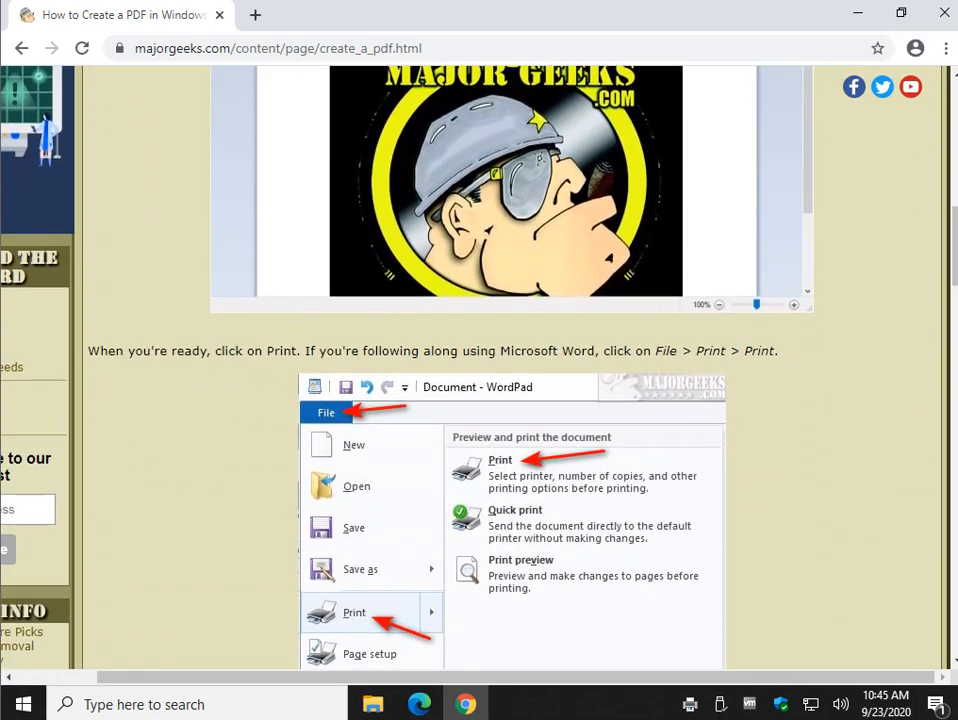